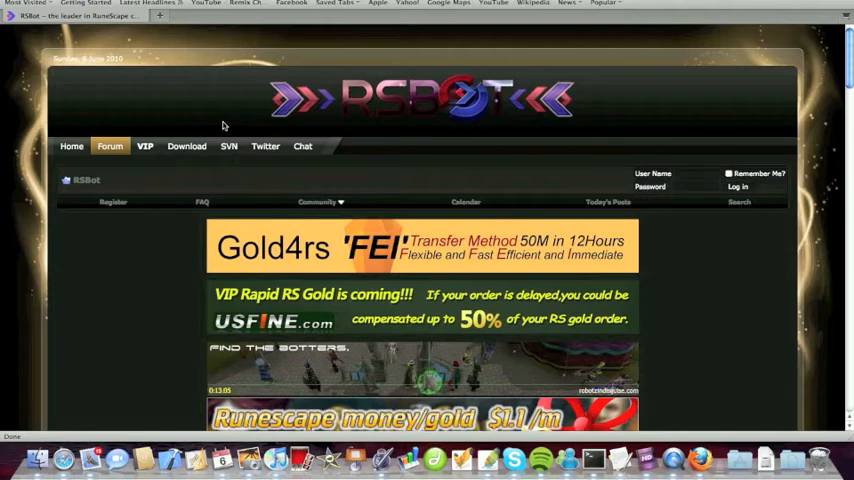
- Download the RSBot.jar client from the RSBot website's Download page, saving it to disk
{"action": "left_click", "coordinate": [187, 146]}
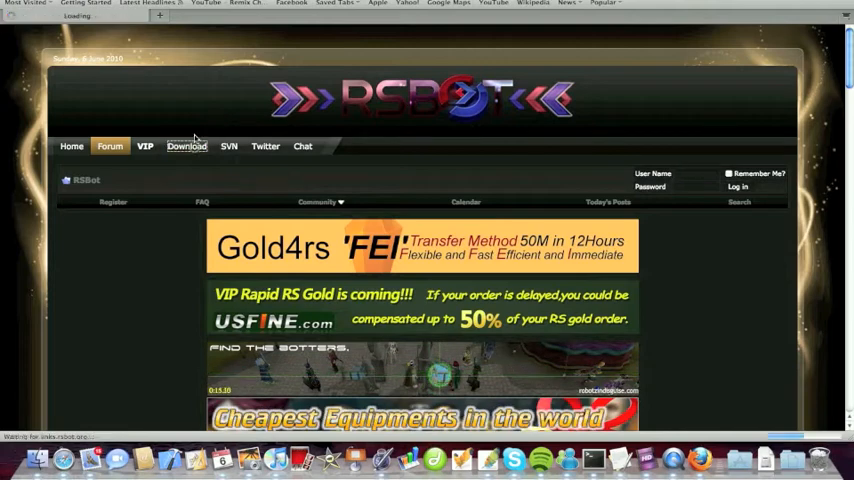
{"action": "left_click", "coordinate": [186, 146]}
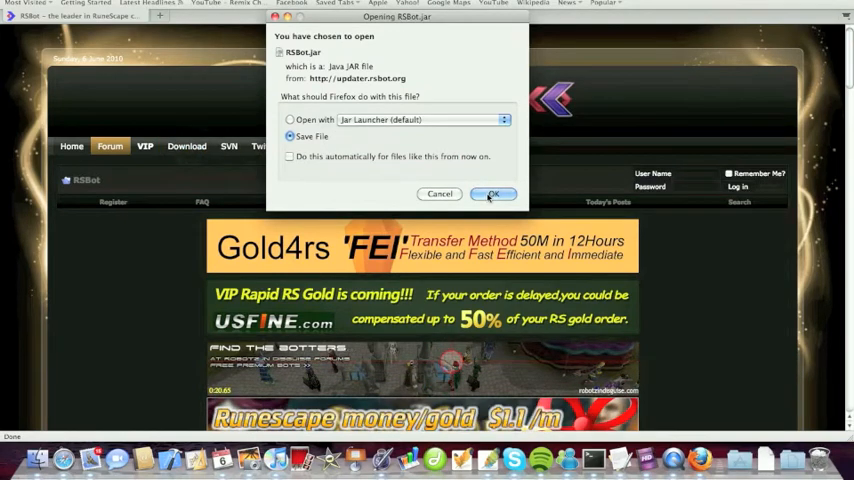
{"action": "left_click", "coordinate": [492, 194]}
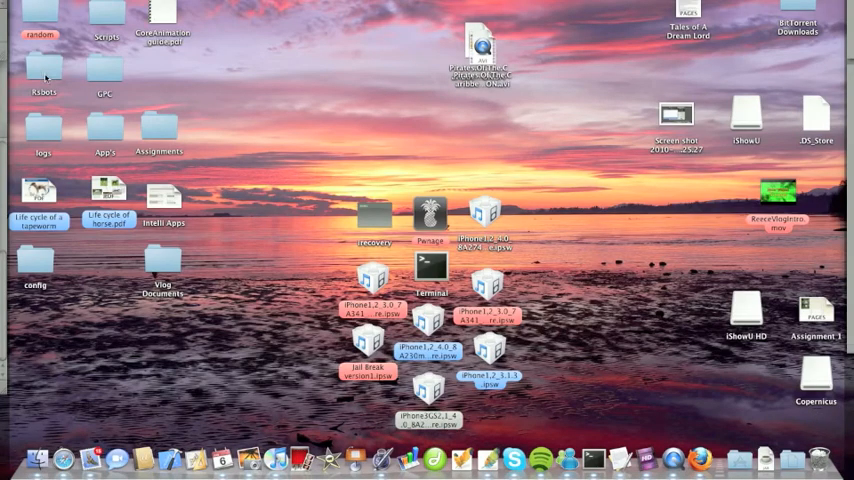
- Open the Rsbots desktop folder in Finder and scroll through its contents
{"action": "double_click", "coordinate": [43, 75]}
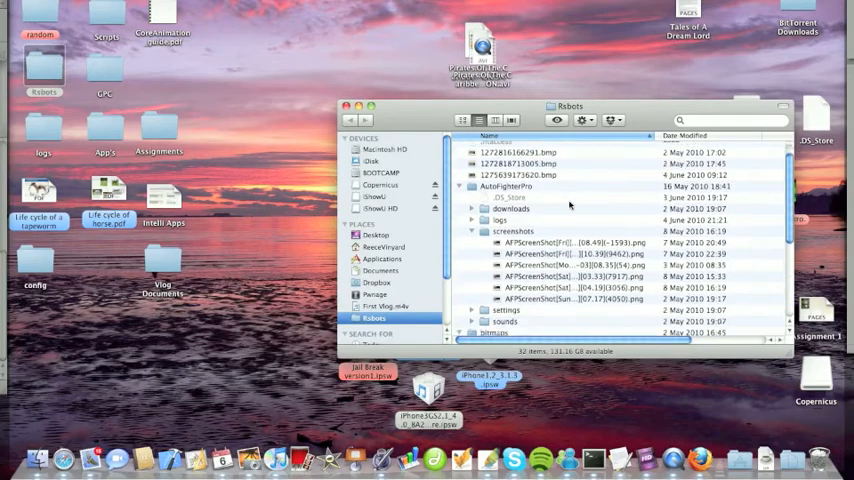
{"action": "scroll", "scroll_direction": "down", "scroll_amount": 3}
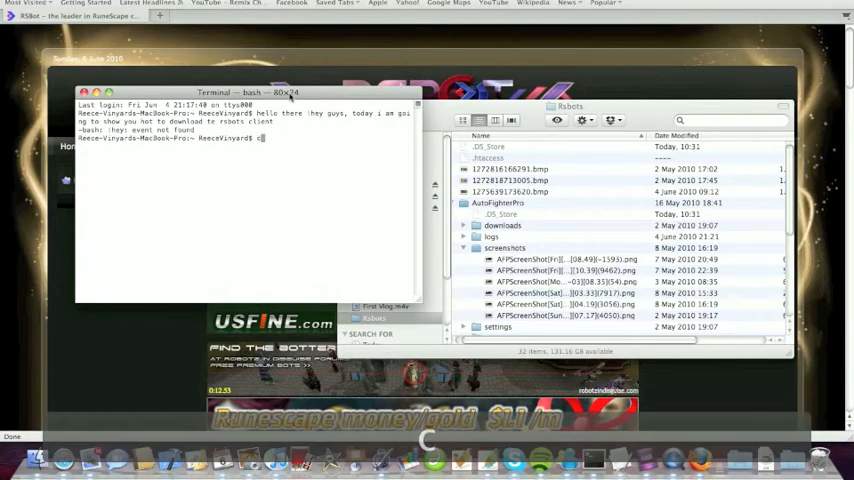
- Type cd /users/reecevinyard/desktop/ at the Terminal prompt
{"action": "type", "text": "cd /"}
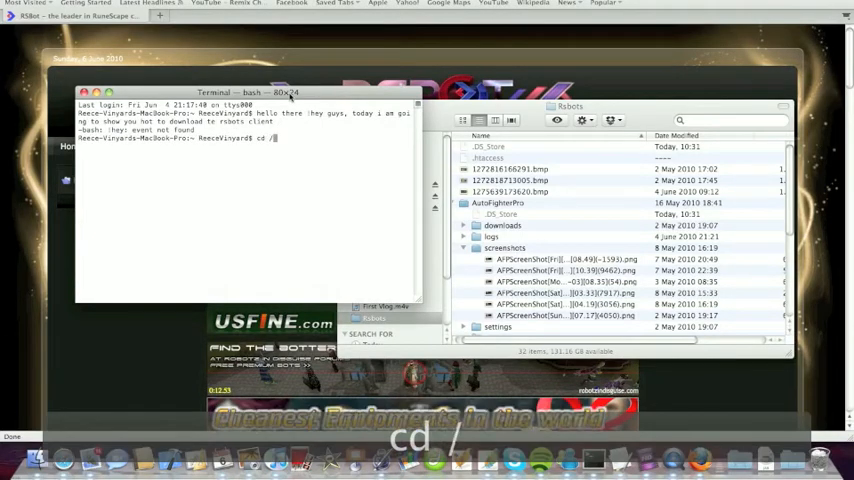
{"action": "type", "text": "users"}
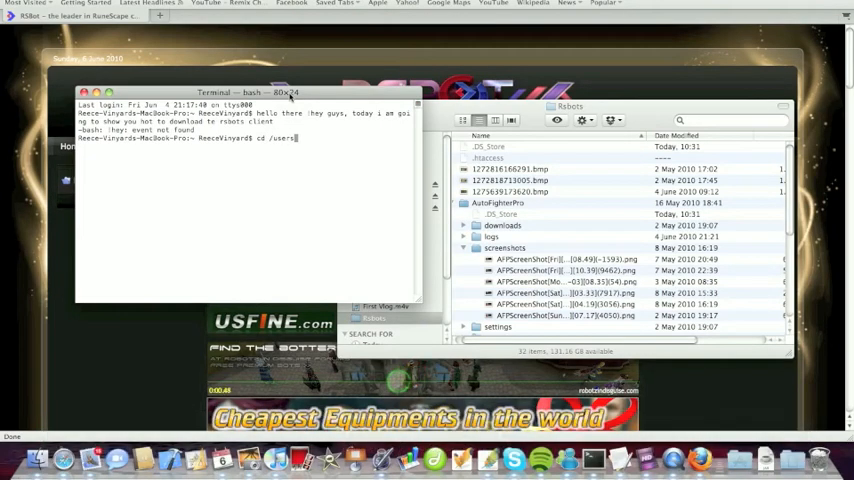
{"action": "type", "text": "reec"}
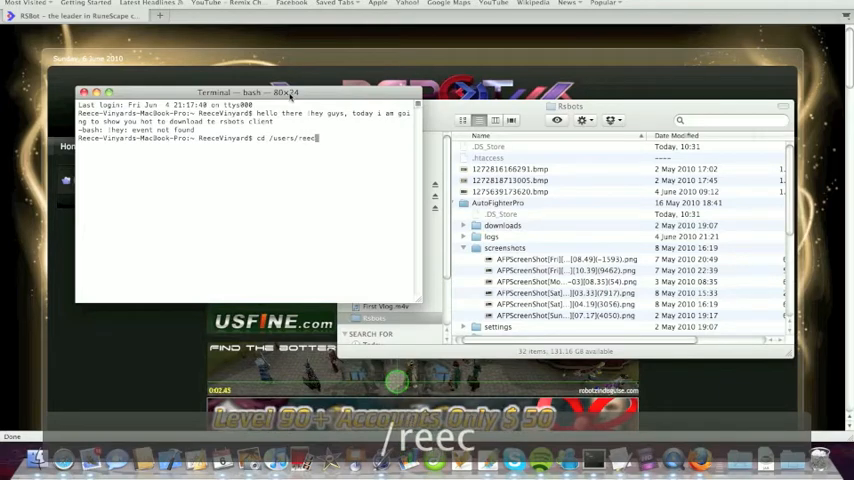
{"action": "type", "text": "evinyard/"}
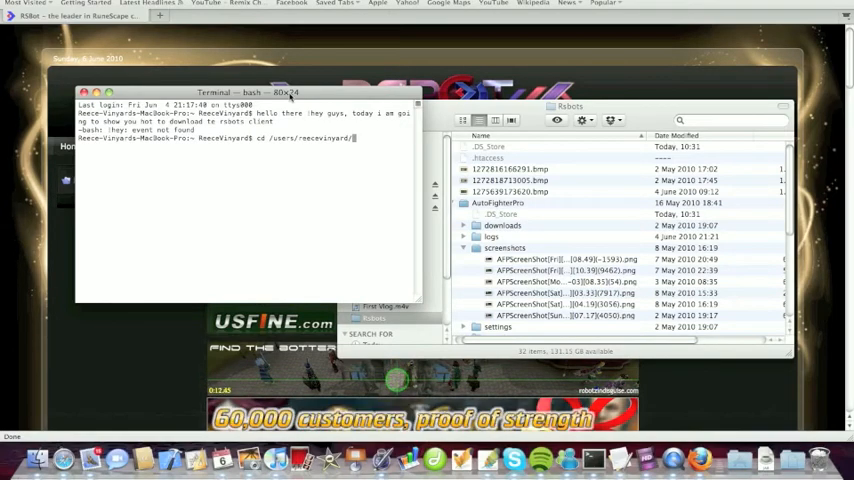
{"action": "type", "text": "desktop/"}
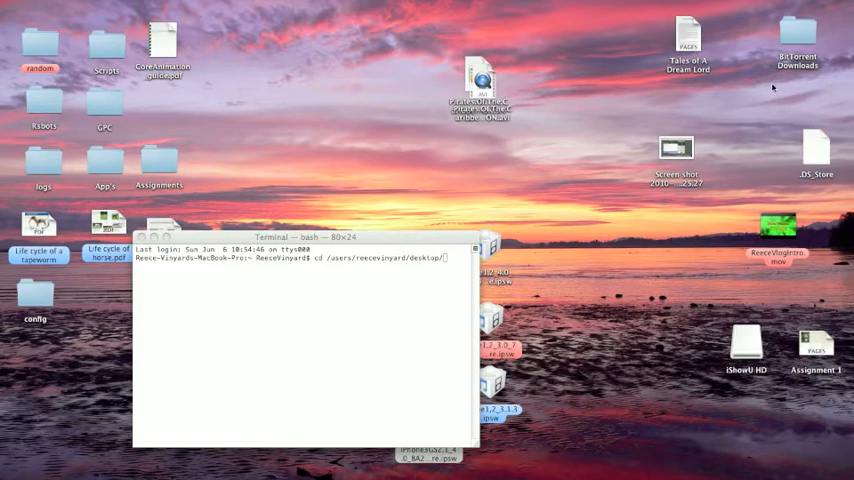
{"action": "mouse_move", "coordinate": [72, 111]}
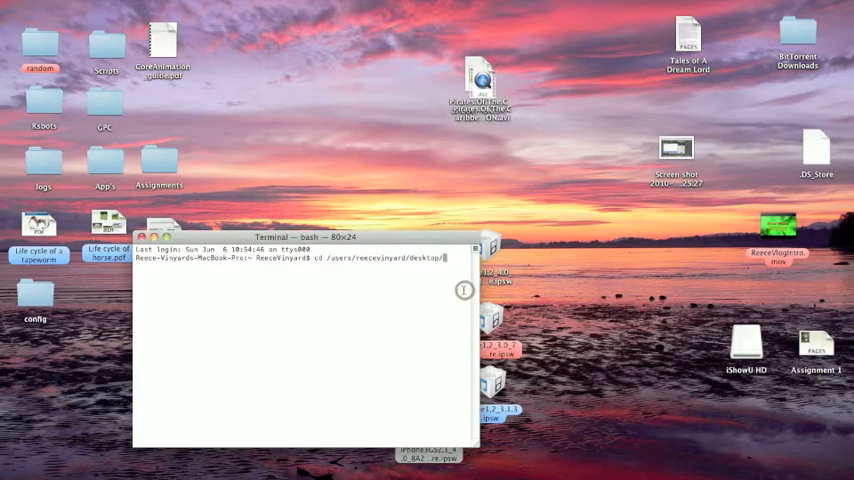
- Change into the rsbots folder and type the java -Xmx256m -jar rsbot.jar command
{"action": "type", "text": "rsbota"}
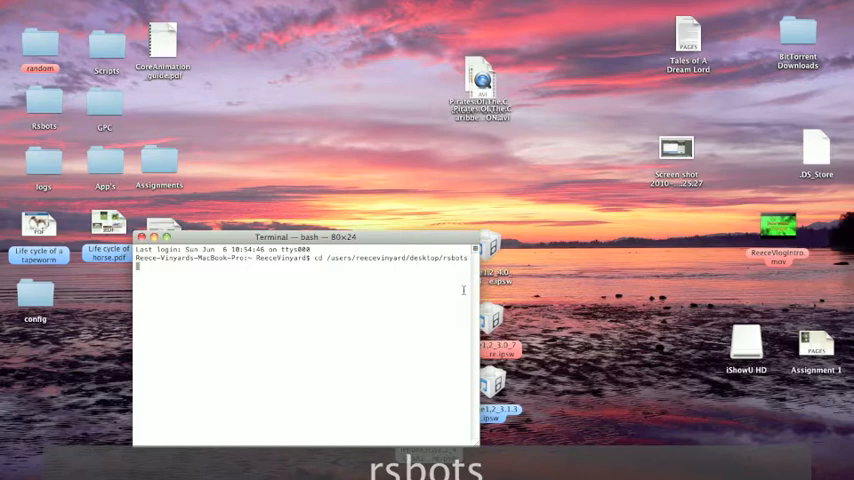
{"action": "key", "text": "Return"}
{"action": "type", "text": "java"}
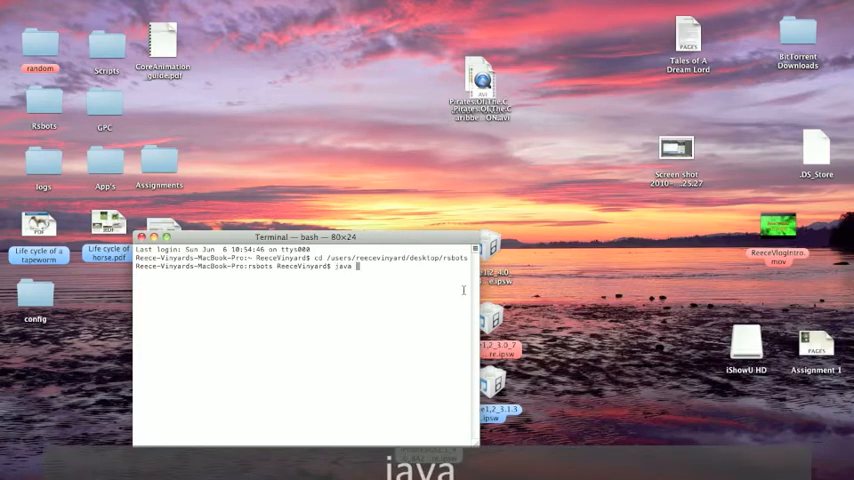
{"action": "type", "text": "-"}
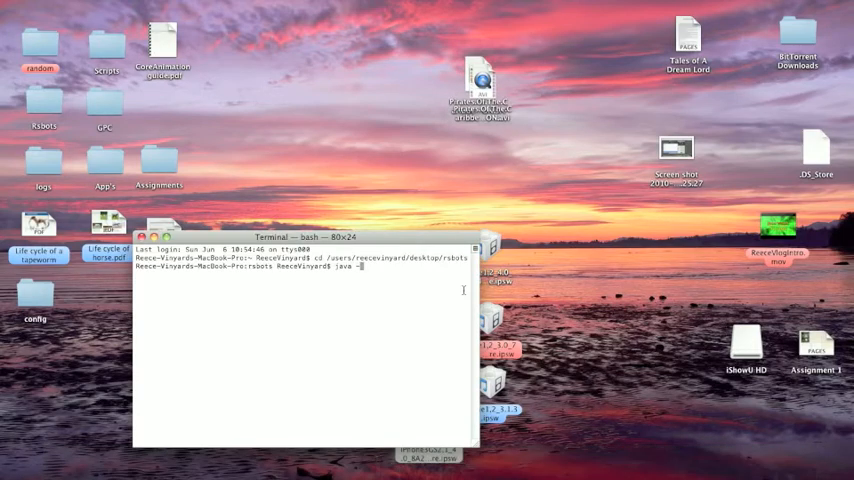
{"action": "type", "text": "Xmx"}
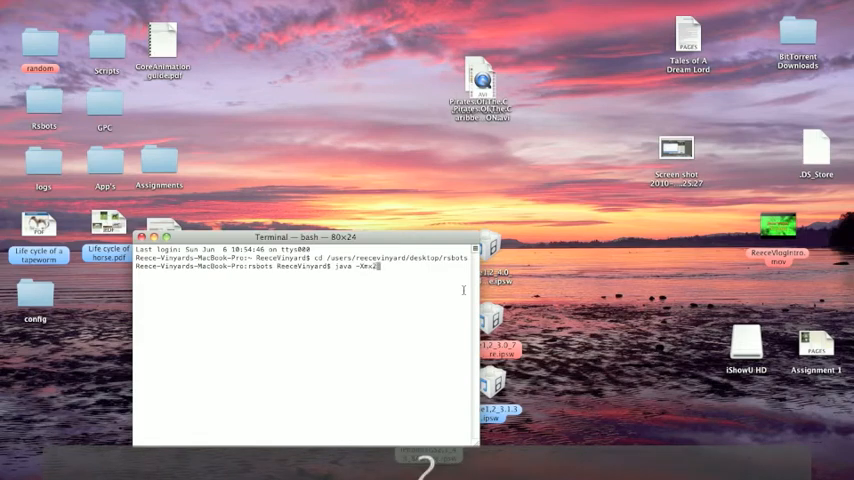
{"action": "type", "text": "256m"}
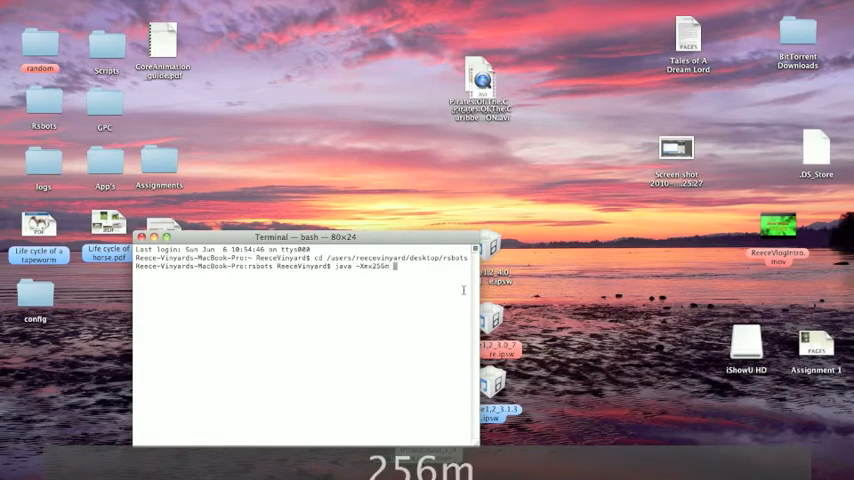
{"action": "type", "text": "-jar"}
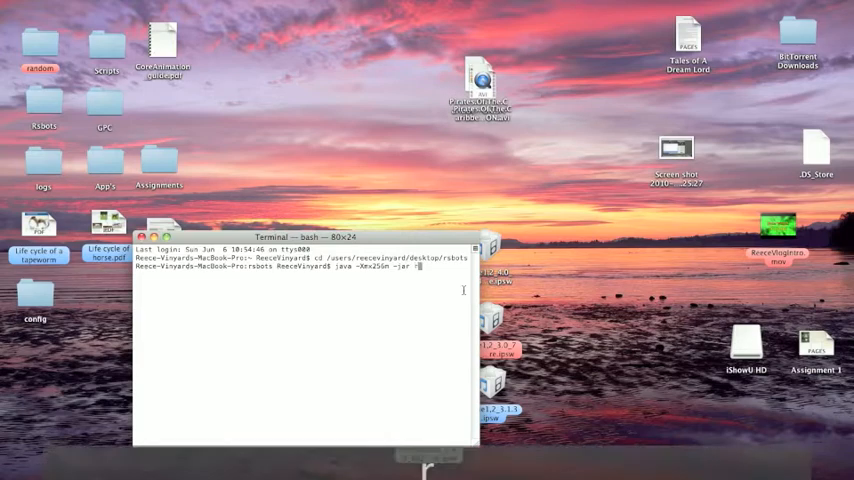
{"action": "type", "text": "rsbot.ja"}
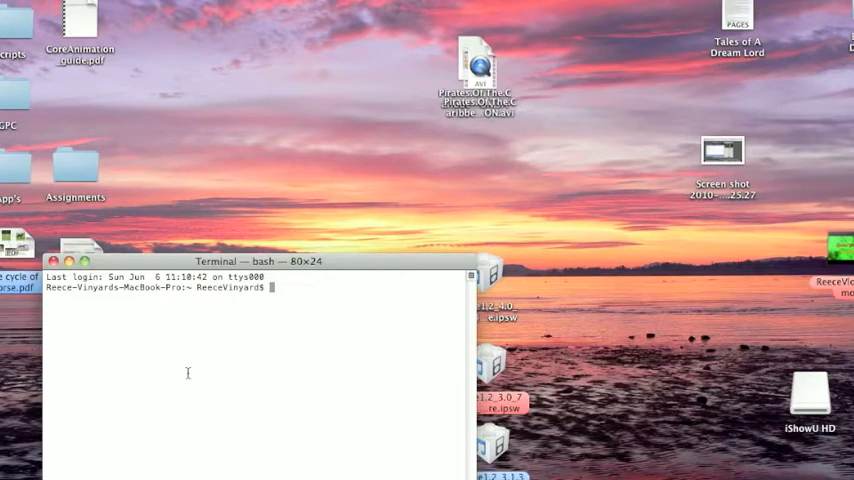
- Change directory to /users/reecevinyard/desktop/rsbots
{"action": "type", "text": "cd /"}
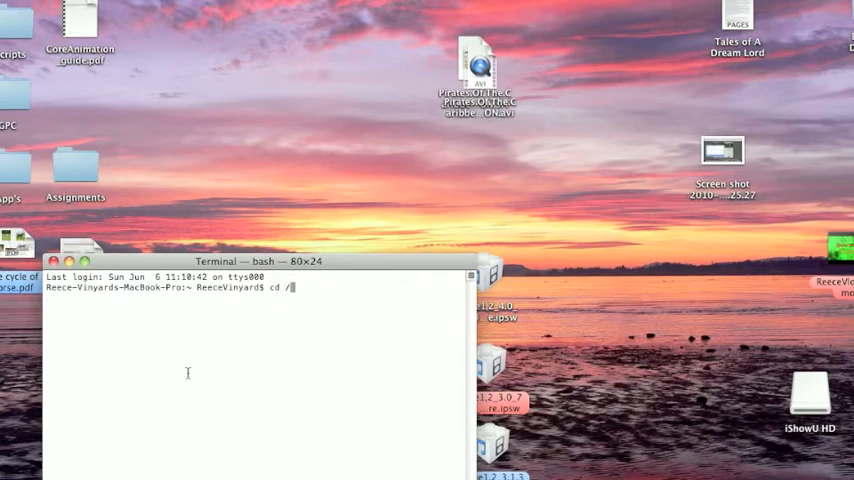
{"action": "type", "text": "users/"}
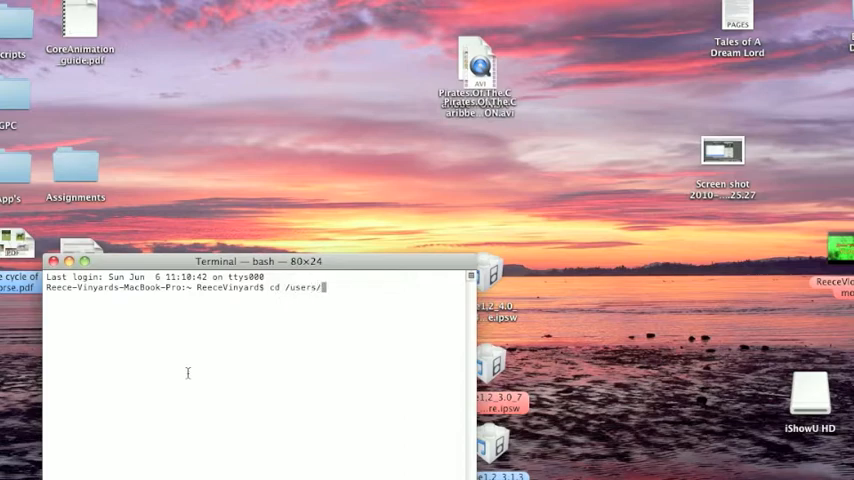
{"action": "type", "text": "r"}
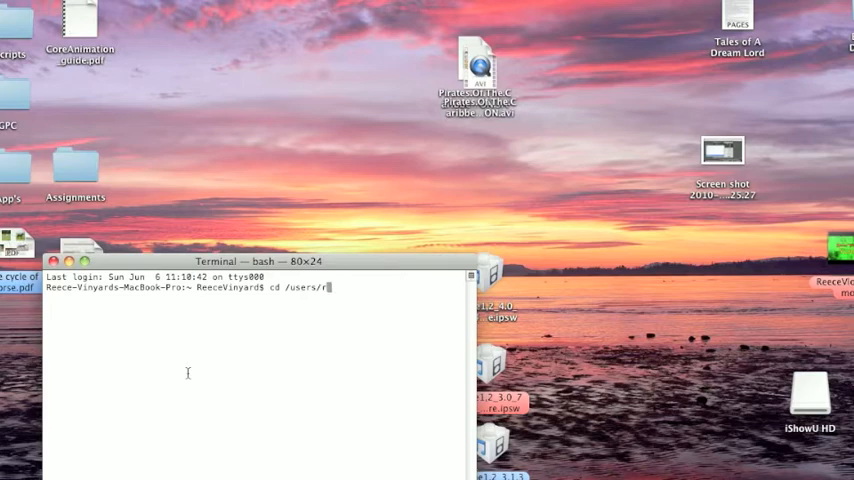
{"action": "type", "text": "eecevinyard"}
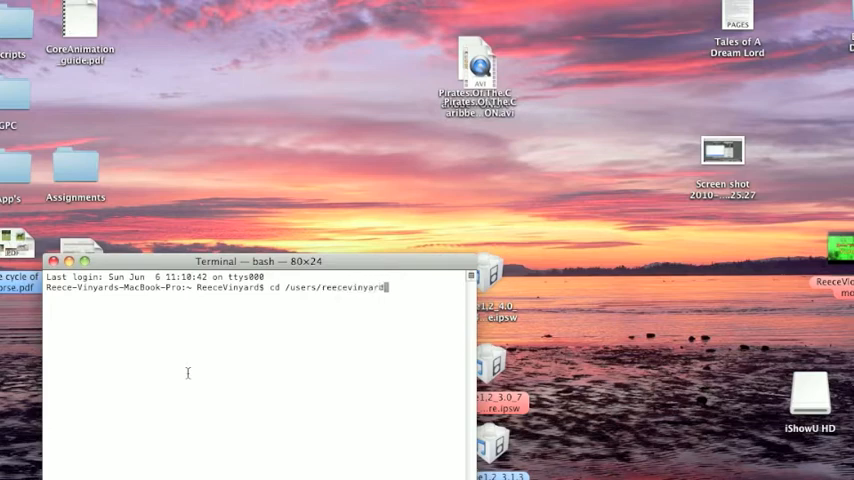
{"action": "type", "text": "/"}
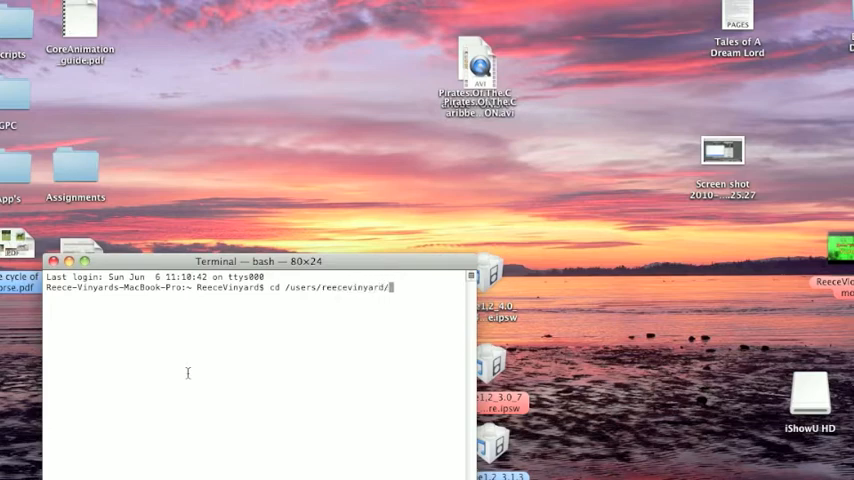
{"action": "type", "text": "desk"}
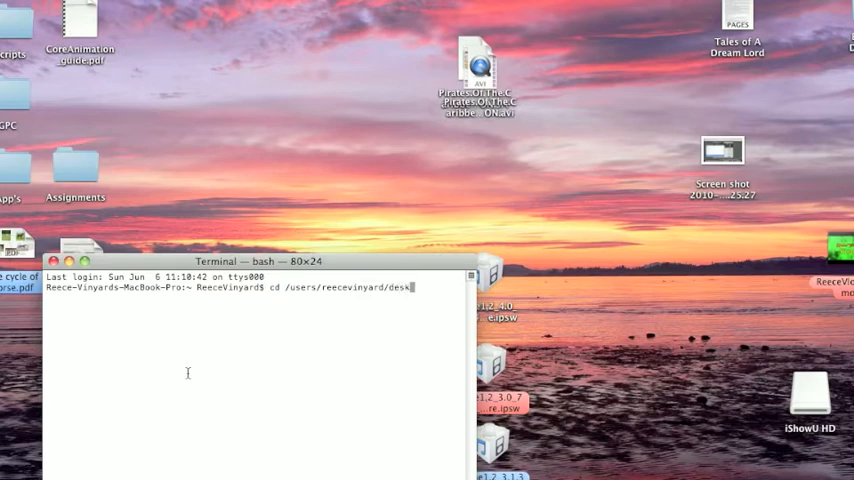
{"action": "type", "text": "top/"}
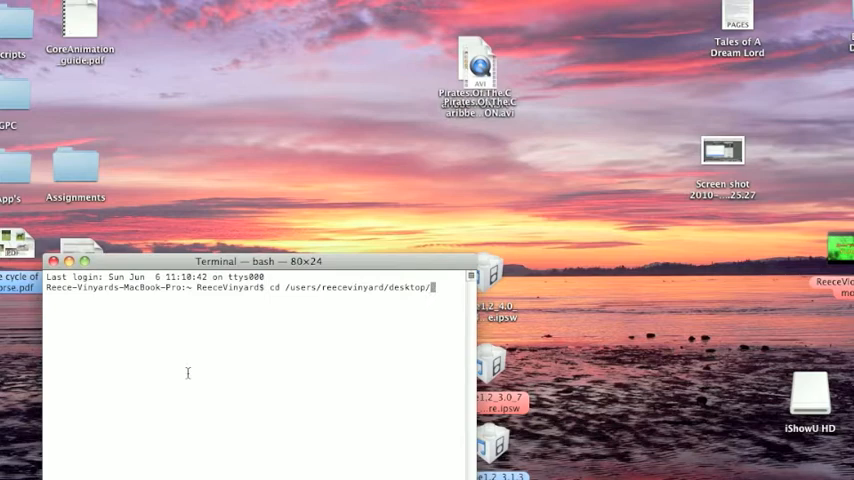
{"action": "type", "text": "rsbots"}
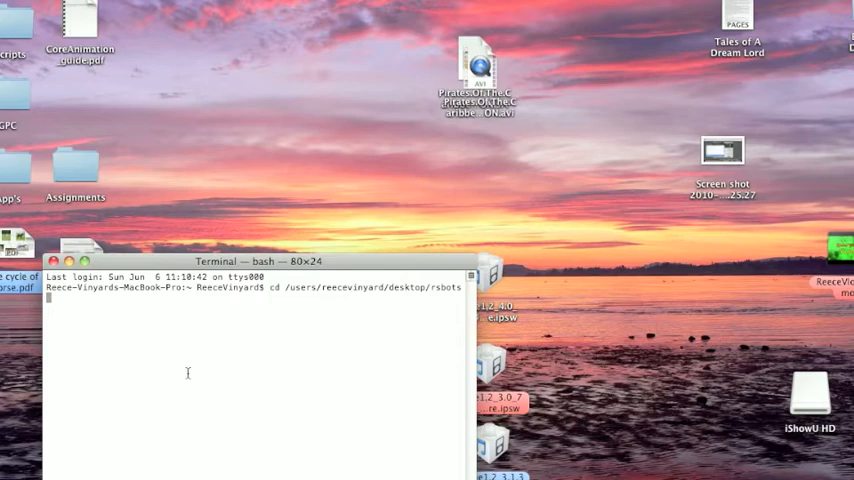
{"action": "key", "text": "Return"}
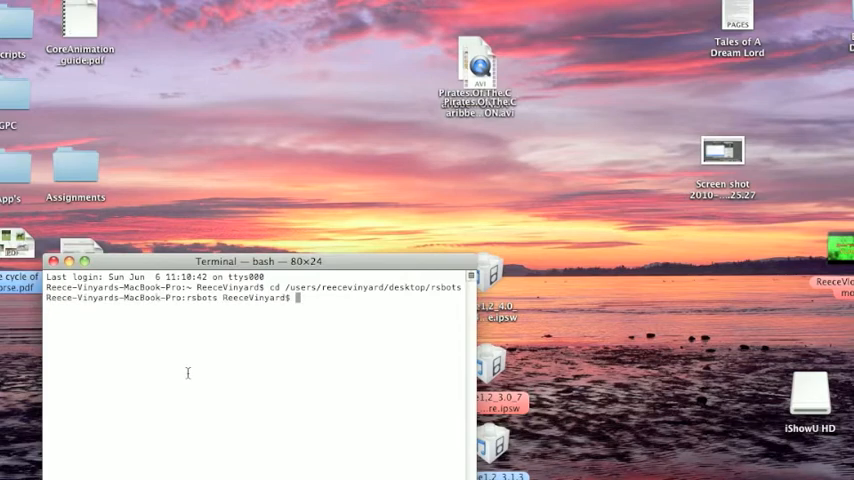
- Enter the java -Xmx256m -jar rsbot.jar command at the prompt
{"action": "type", "text": "jar"}
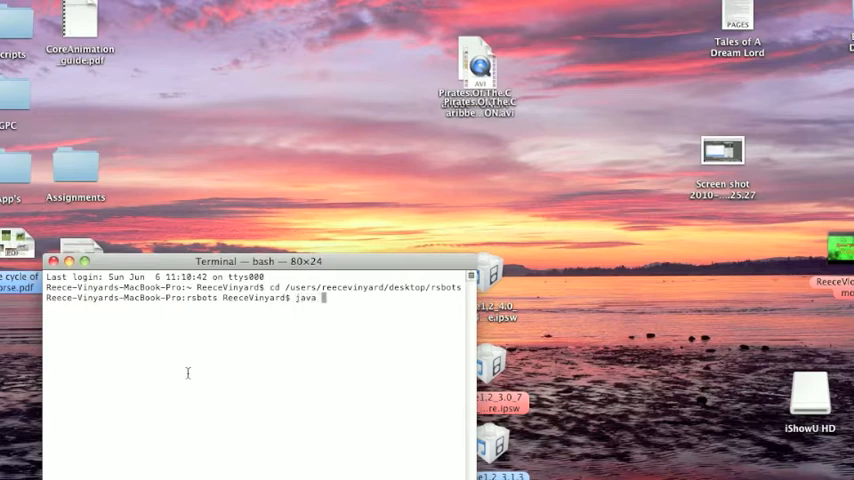
{"action": "type", "text": "-Xm"}
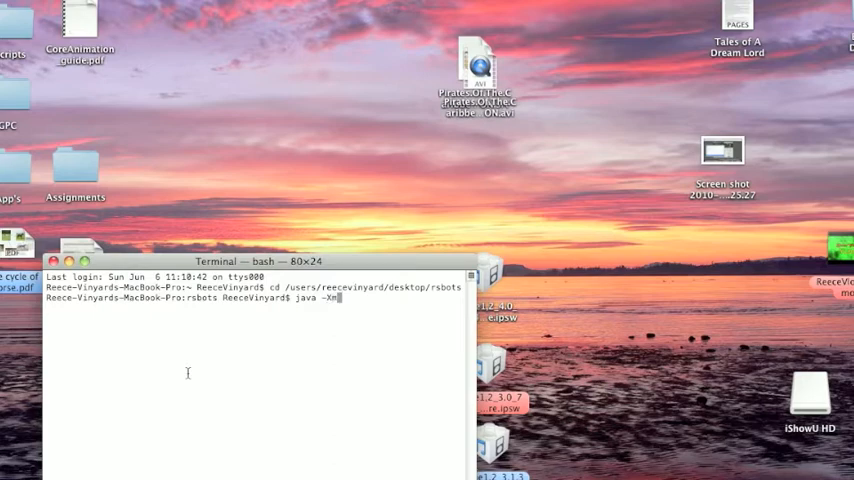
{"action": "type", "text": "256m"}
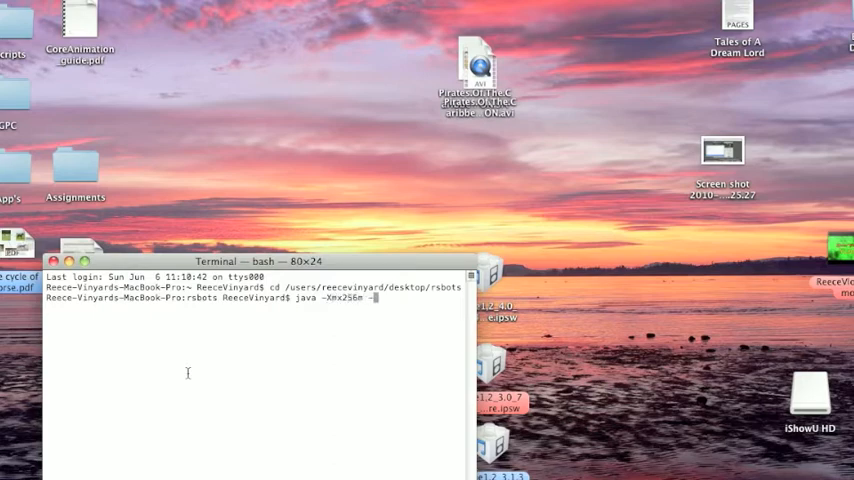
{"action": "type", "text": "-jar"}
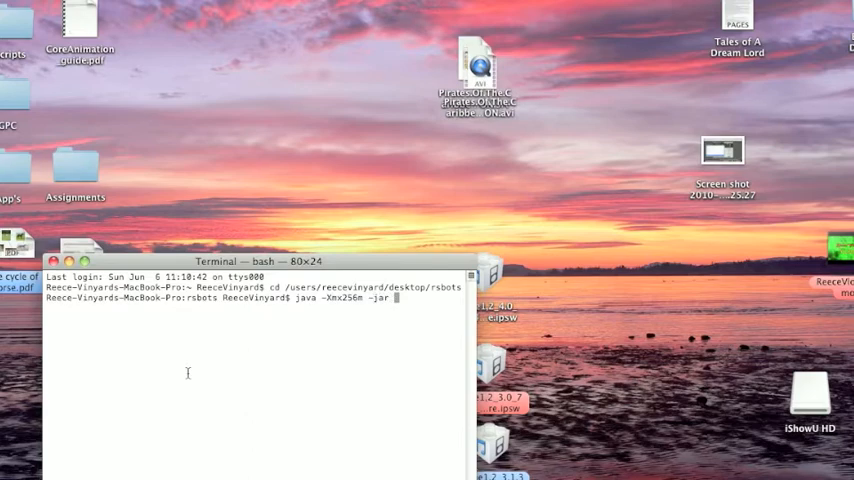
{"action": "type", "text": "rsbot.jar"}
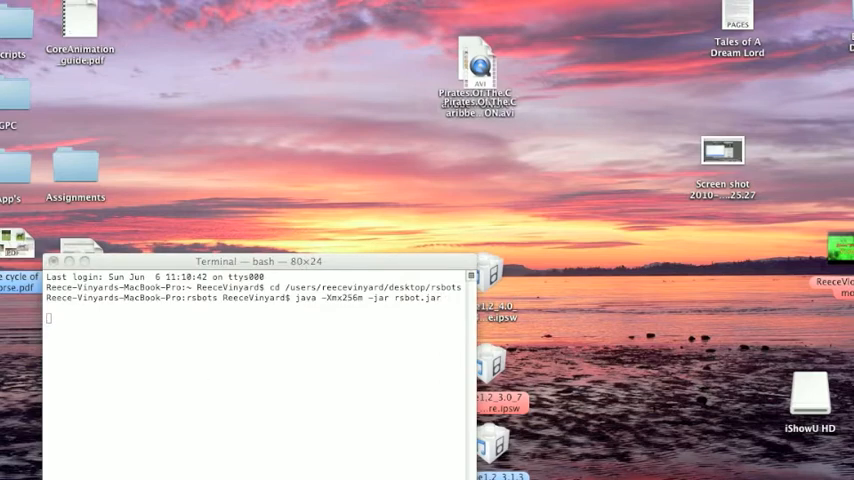
- Launch RSBot v1.19 and enter the RuneScape username and password on the login screen
{"action": "key", "text": "enter"}
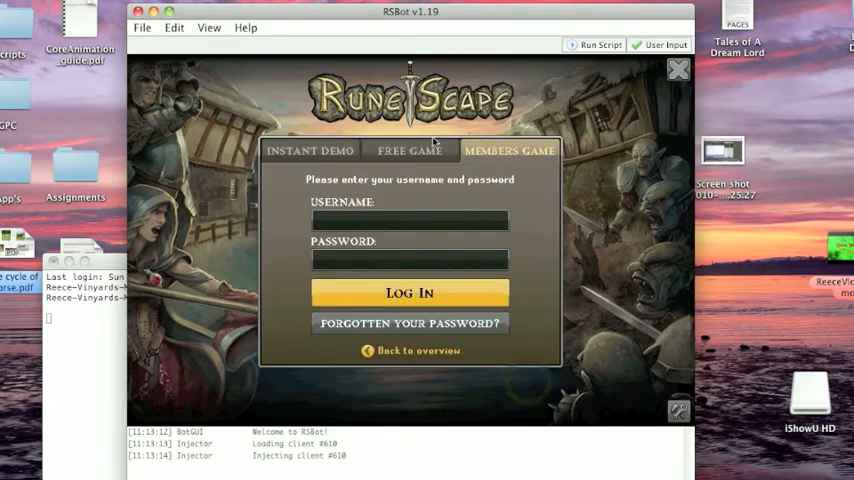
{"action": "type", "text": "kujagarland2"}
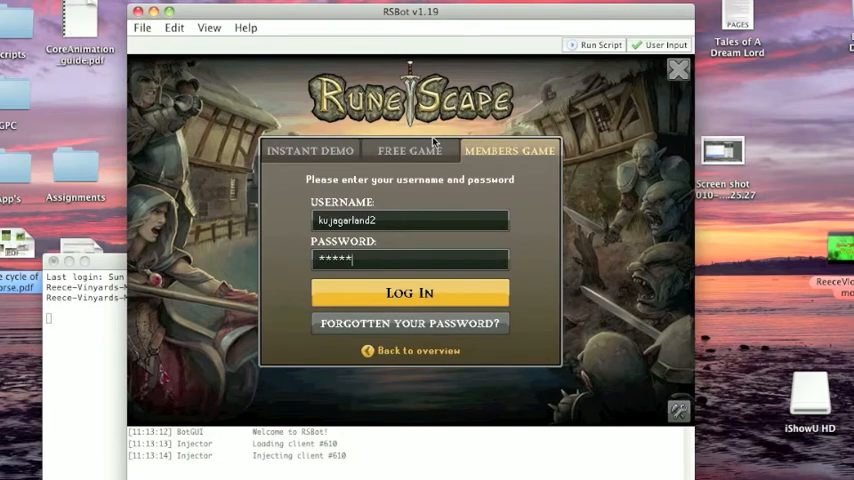
- Log in, enter the RuneScape game world, then close the RSBot window
{"action": "left_click", "coordinate": [409, 292]}
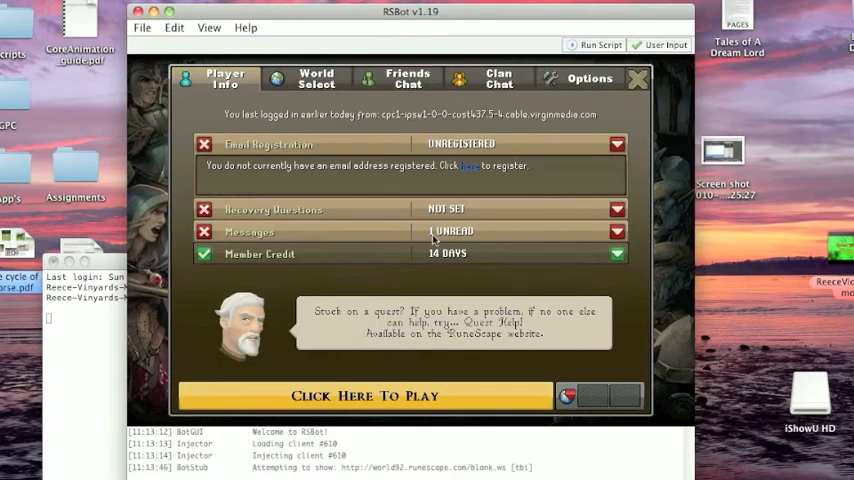
{"action": "left_click", "coordinate": [364, 396]}
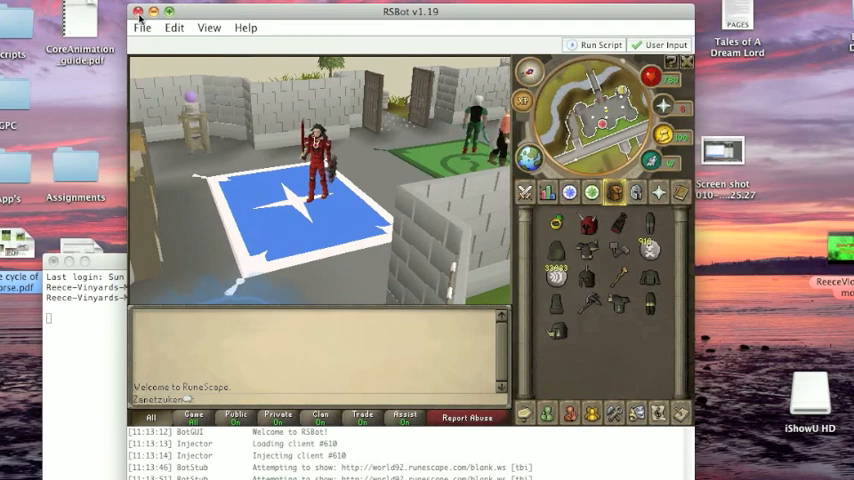
{"action": "left_click", "coordinate": [138, 11]}
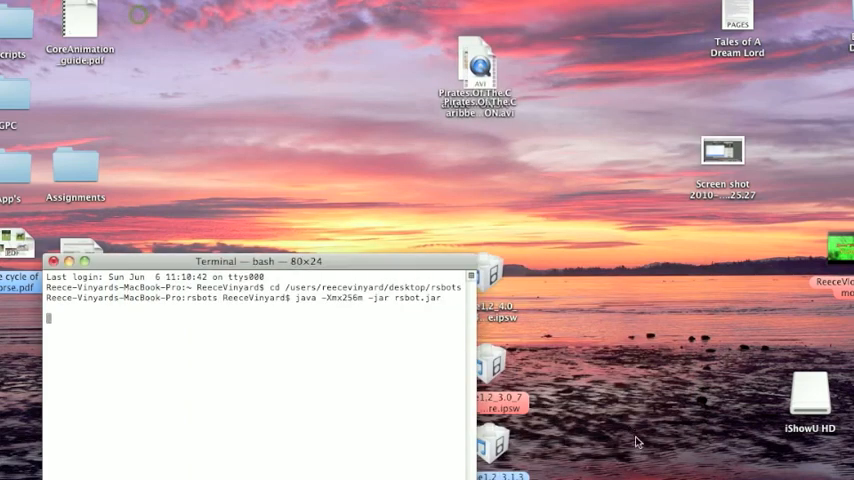